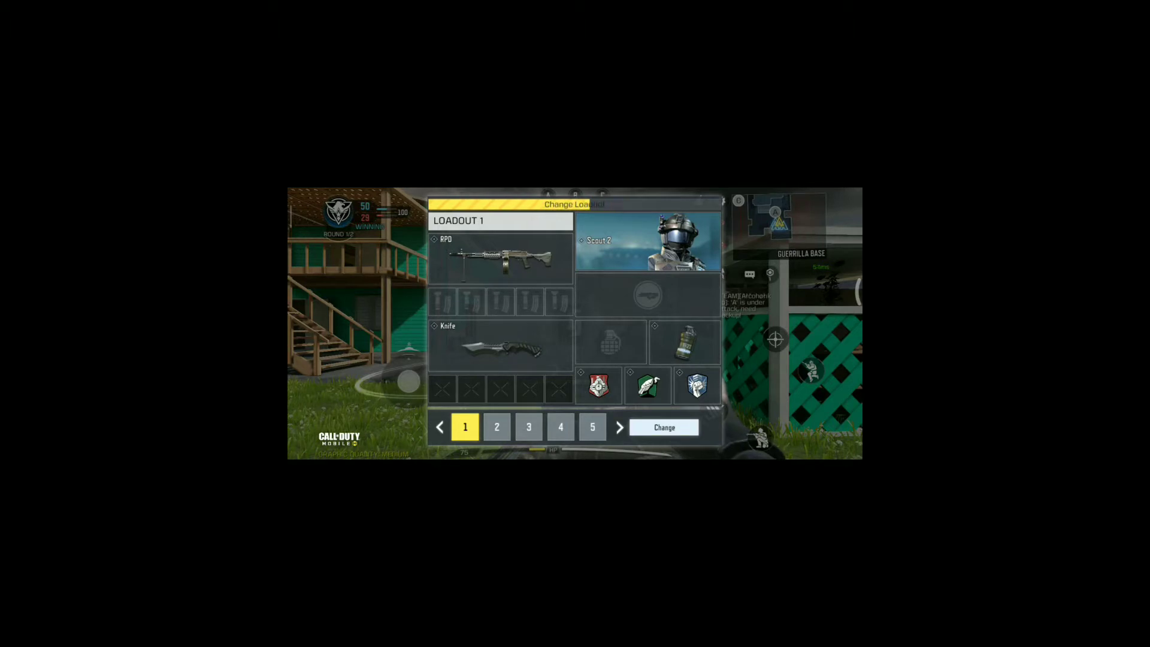
# Review Loadout 2 with the BY15 shotgun and knife in the Change Loadout panel
pyautogui.click(496, 426)
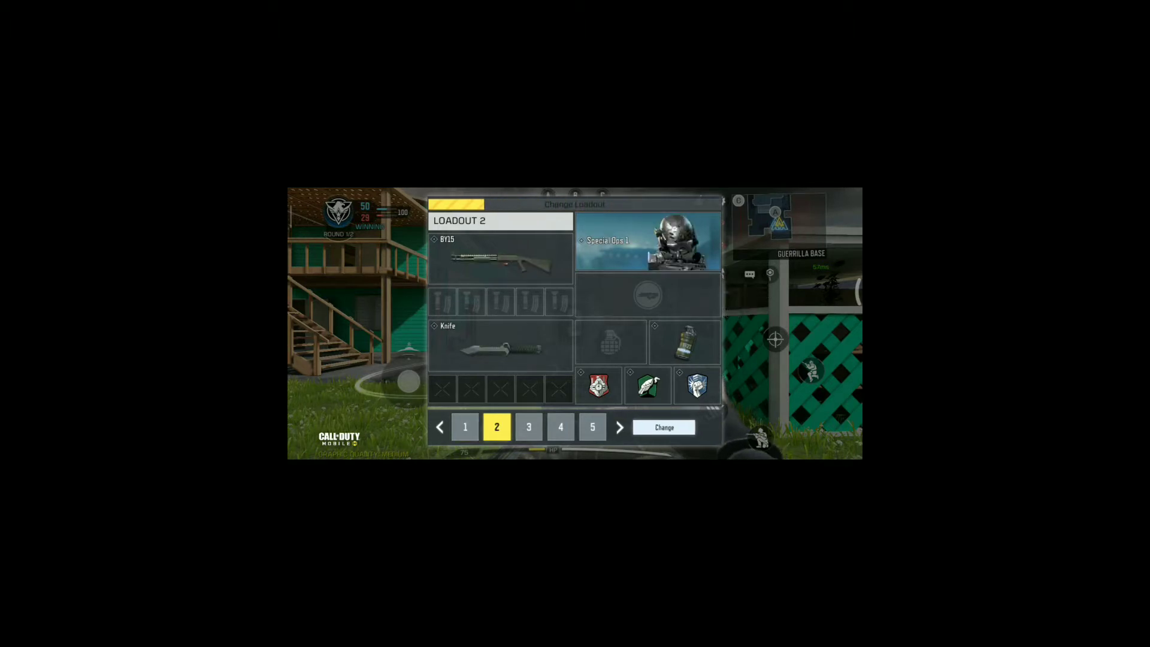
pyautogui.click(662, 427)
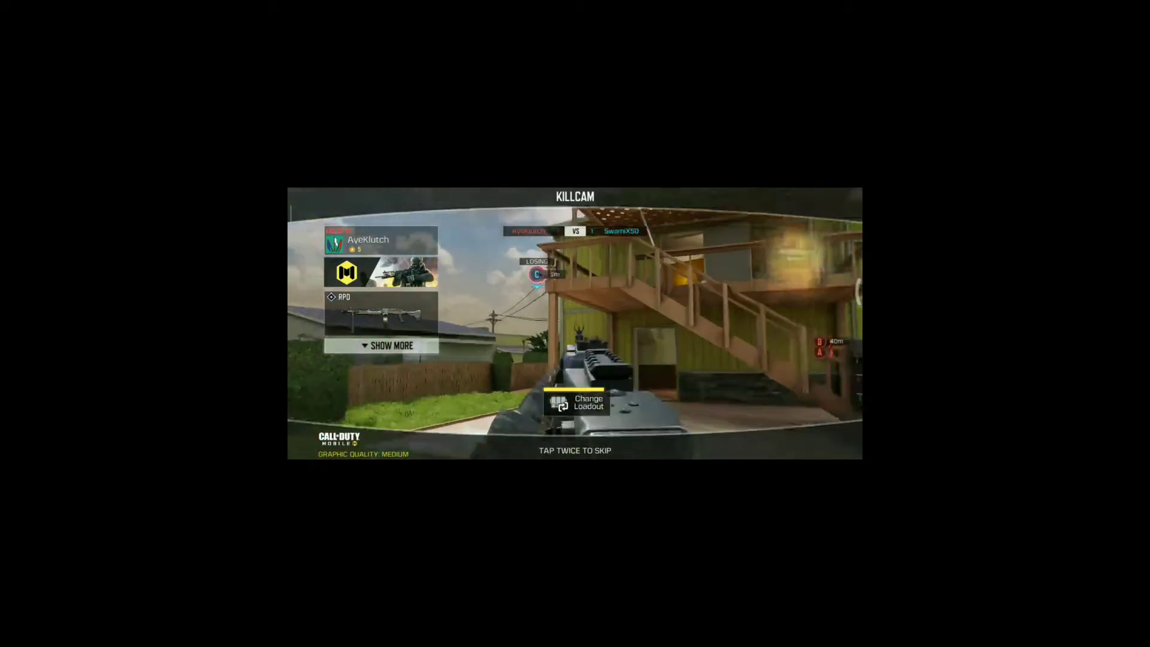
# From the killcam, bring up loadouts and inspect Loadout 4 (DL Q33 sniper, MW11 pistol)
pyautogui.click(577, 403)
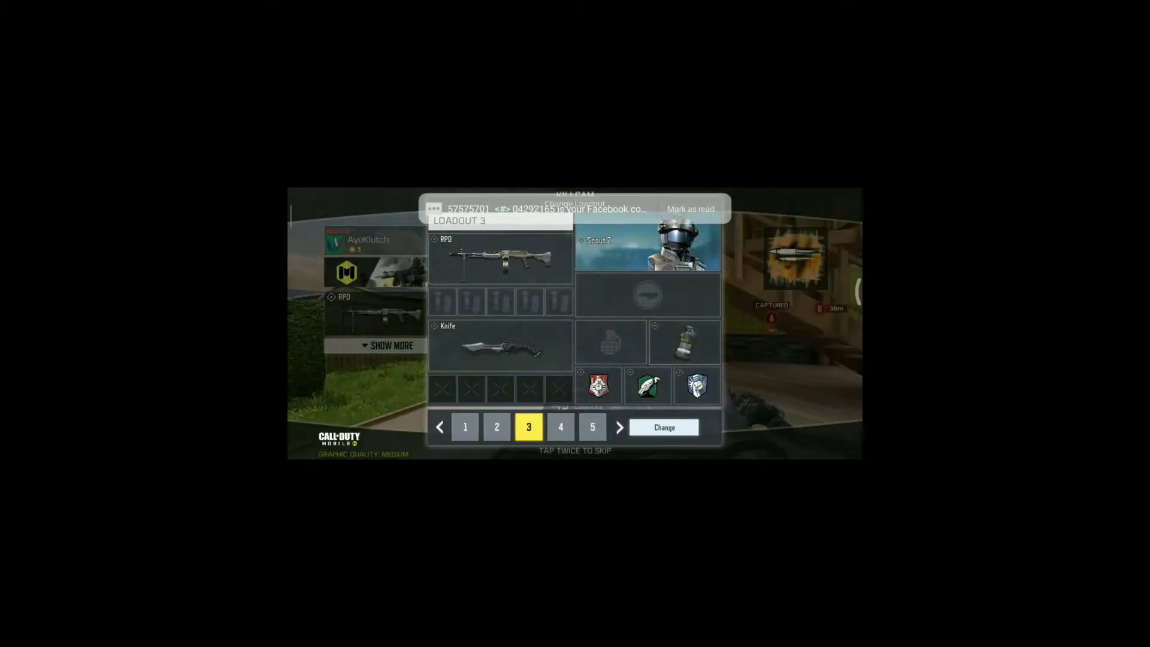
pyautogui.click(559, 426)
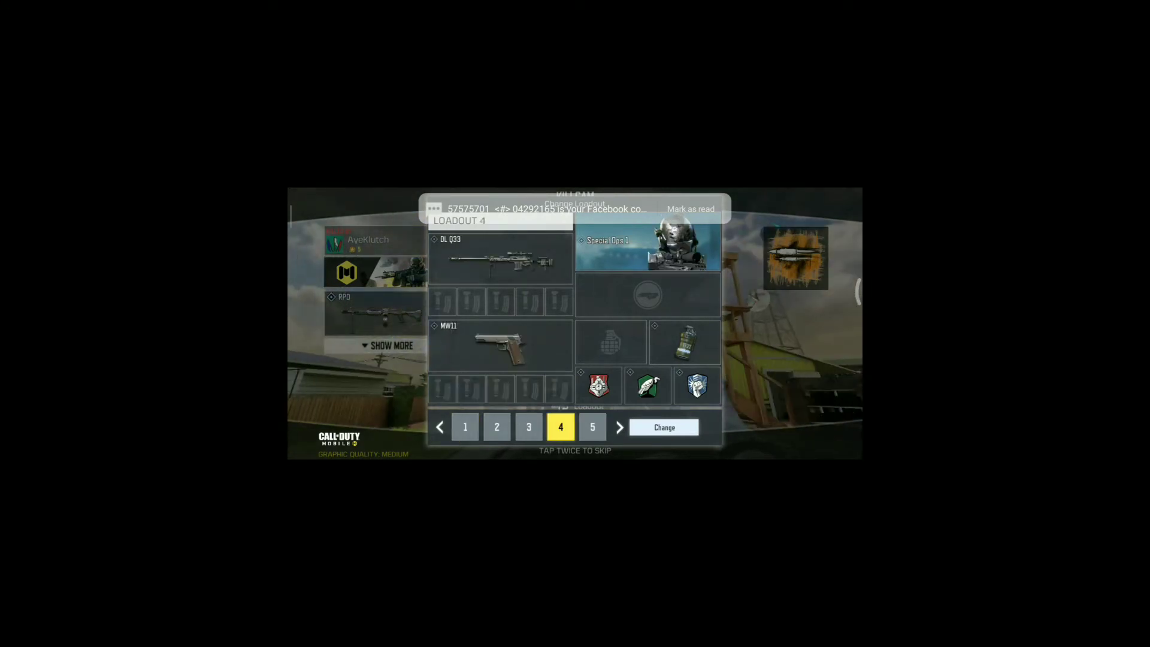